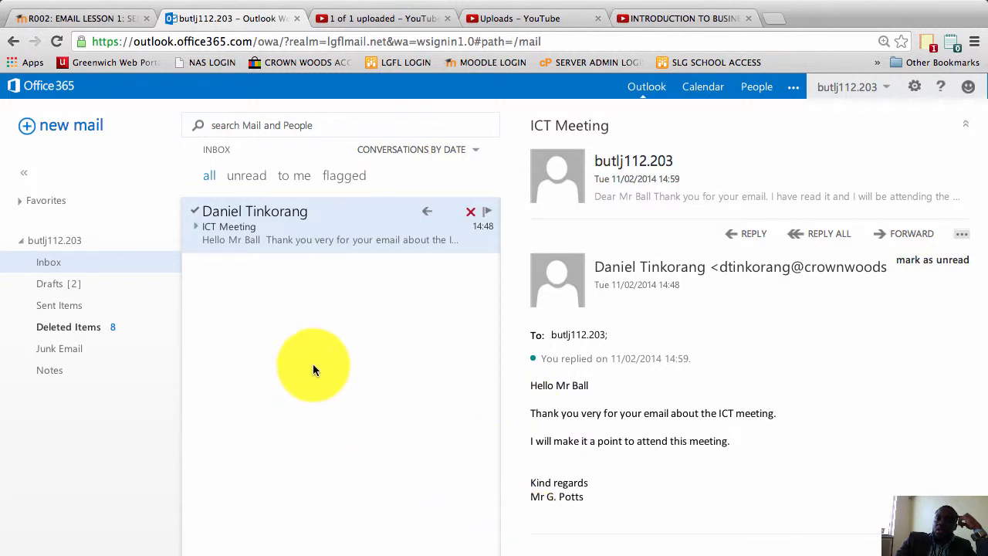
pyautogui.moveTo(321, 247)
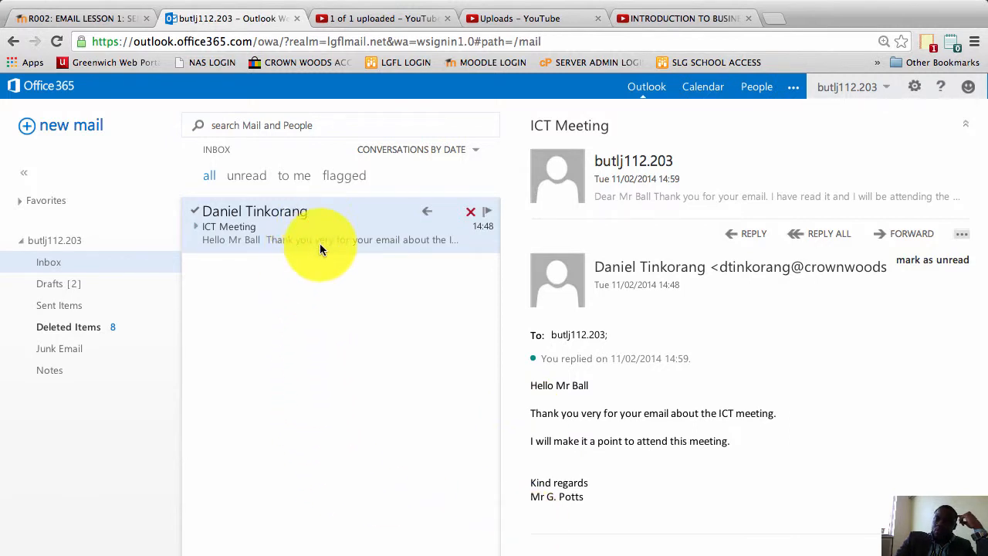
# Forward the ICT Meeting email, creating a draft titled 'FW: ICT Meeting'
pyautogui.click(309, 237)
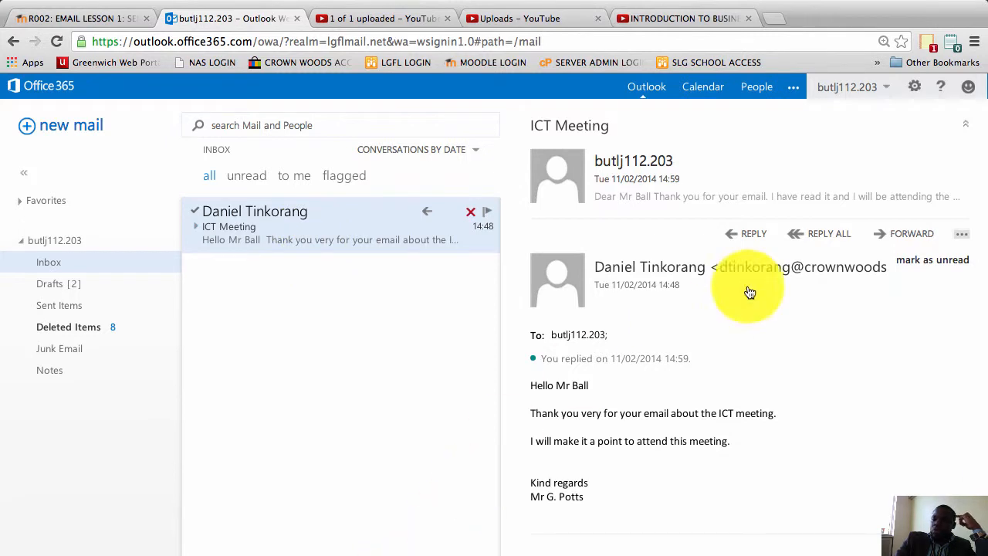
pyautogui.moveTo(695, 264)
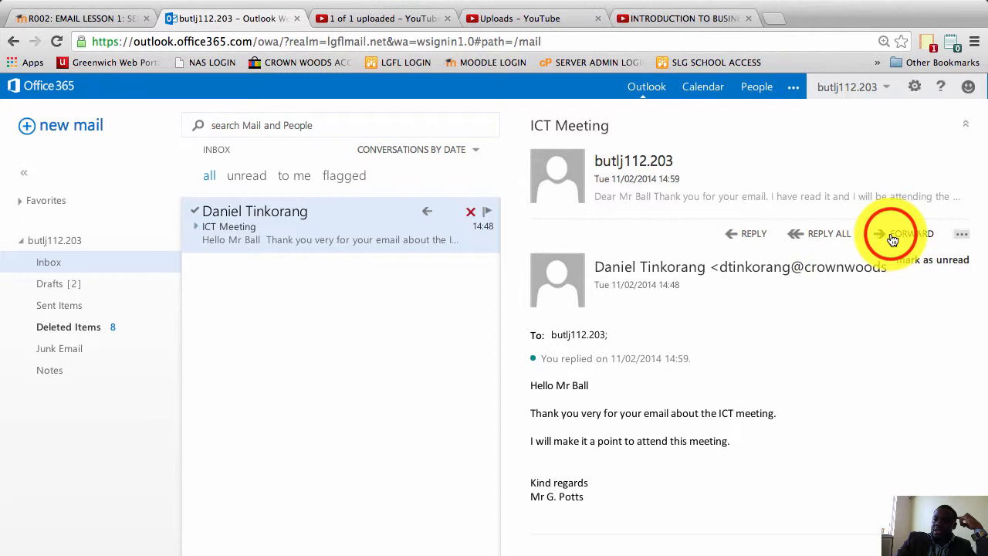
pyautogui.click(911, 235)
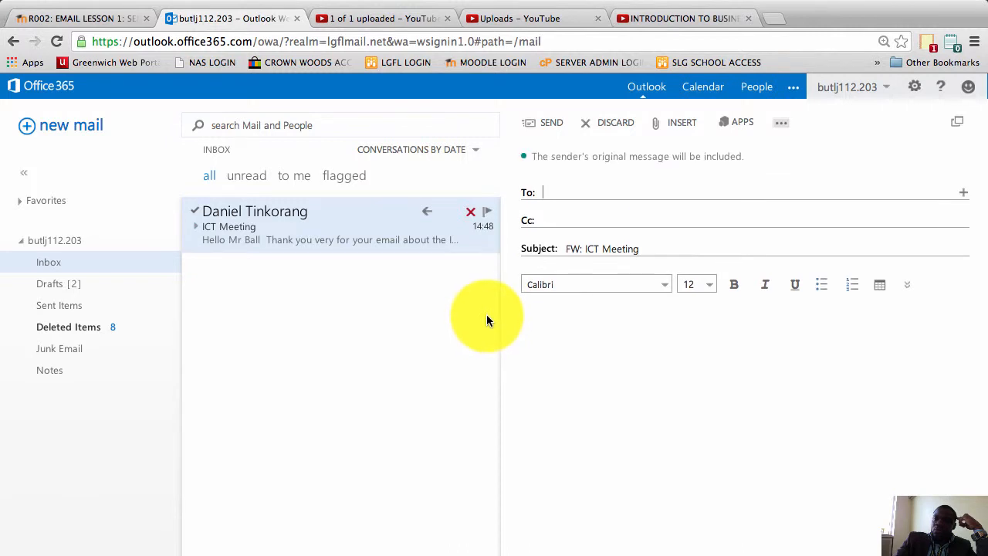
pyautogui.moveTo(466, 301)
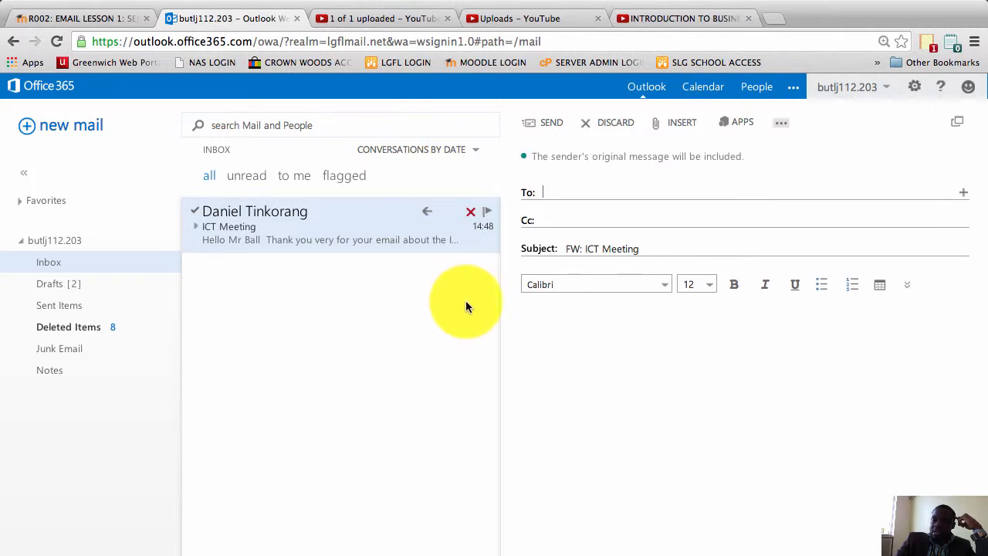
pyautogui.click(551, 192)
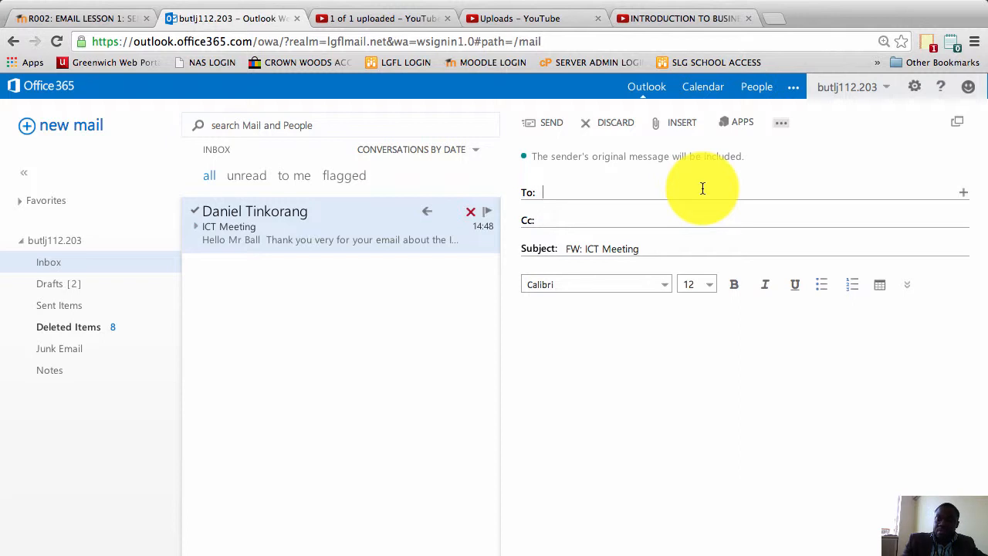
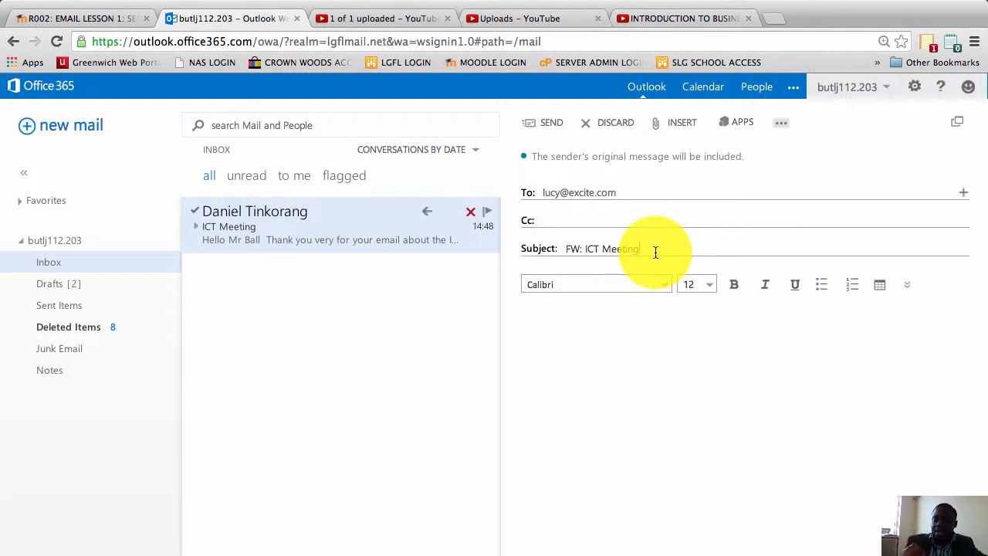
pyautogui.click(645, 248)
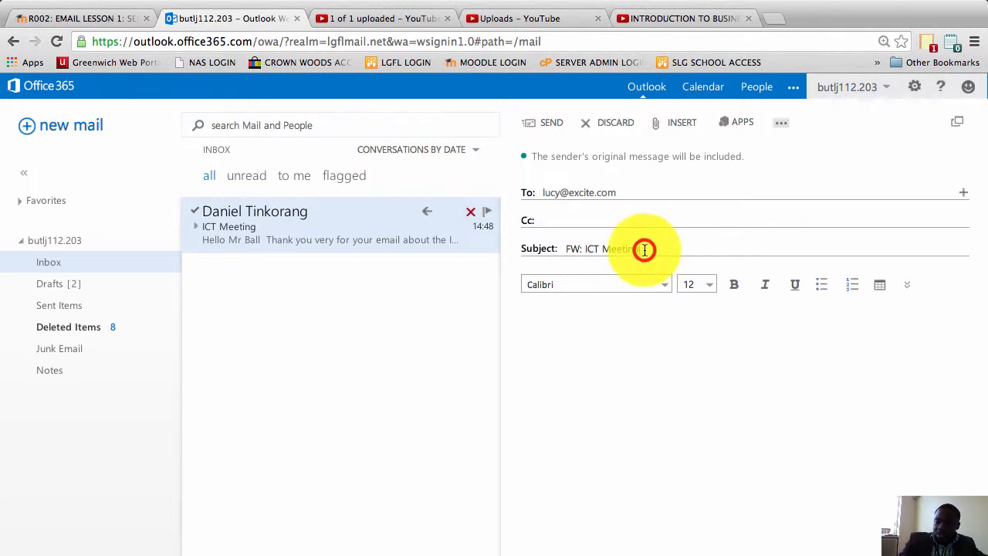
pyautogui.click(645, 249)
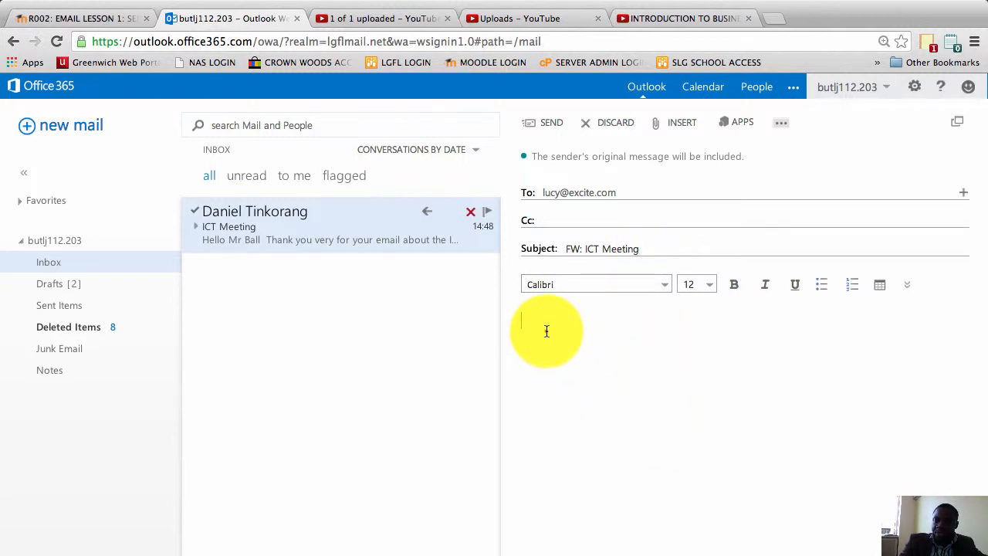
pyautogui.moveTo(575, 338)
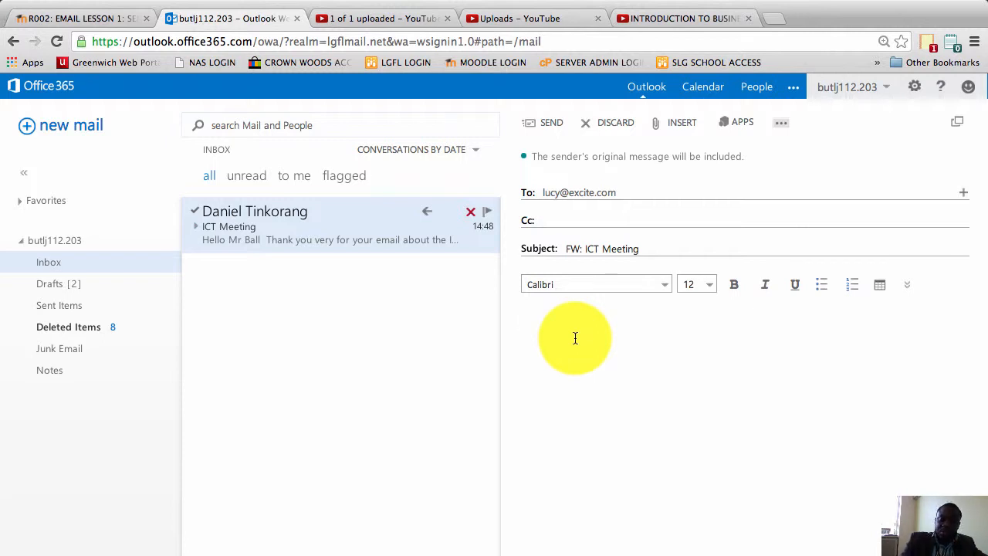
# Write 'Dear Lucy' and 'Here is a copy of the email recieved from Mr Ball.'
pyautogui.write('Dear Lu')
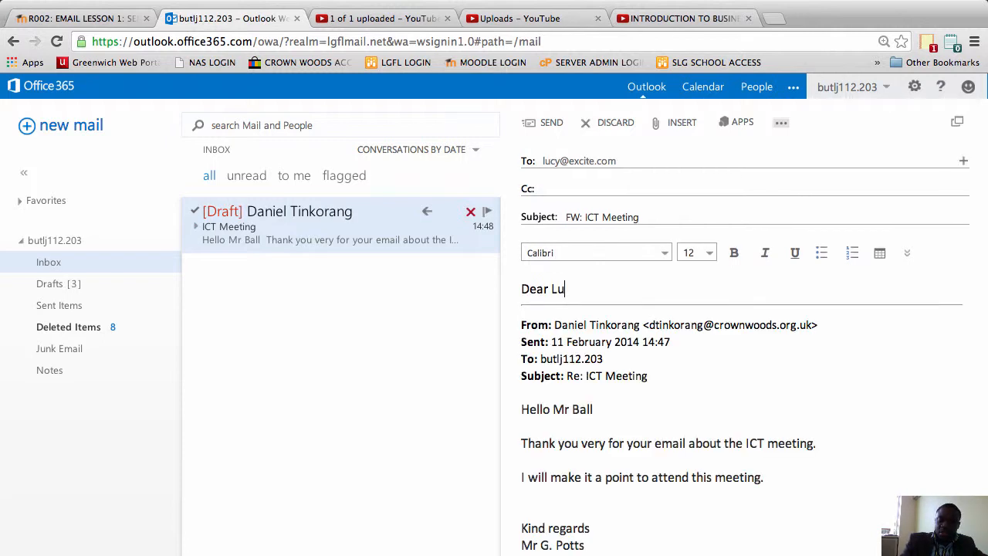
pyautogui.write('cy')
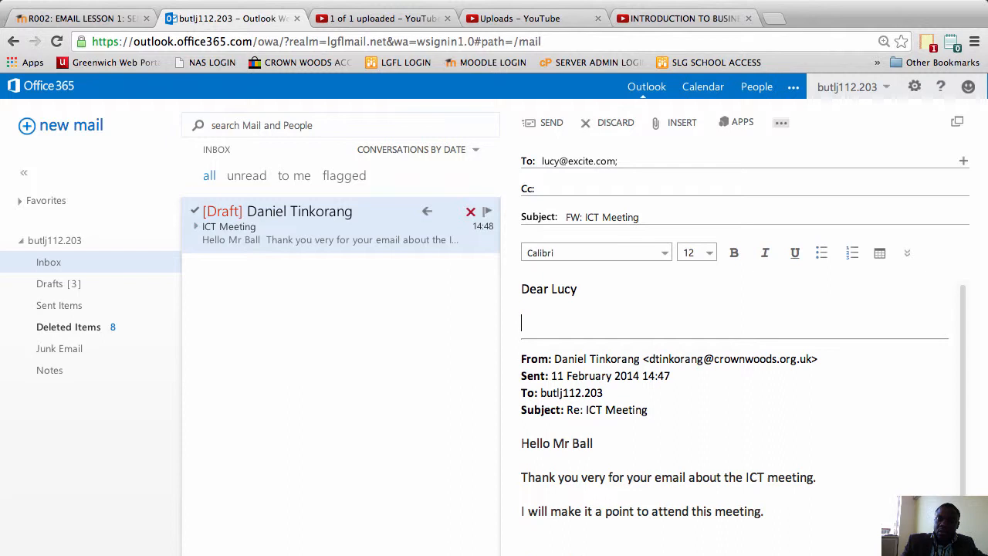
pyautogui.write('Here is')
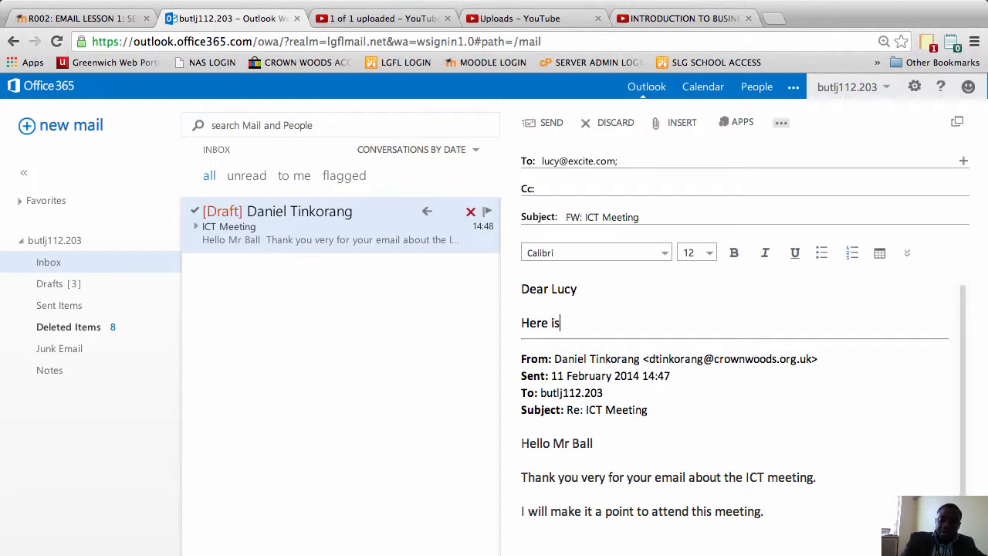
pyautogui.write('a copy')
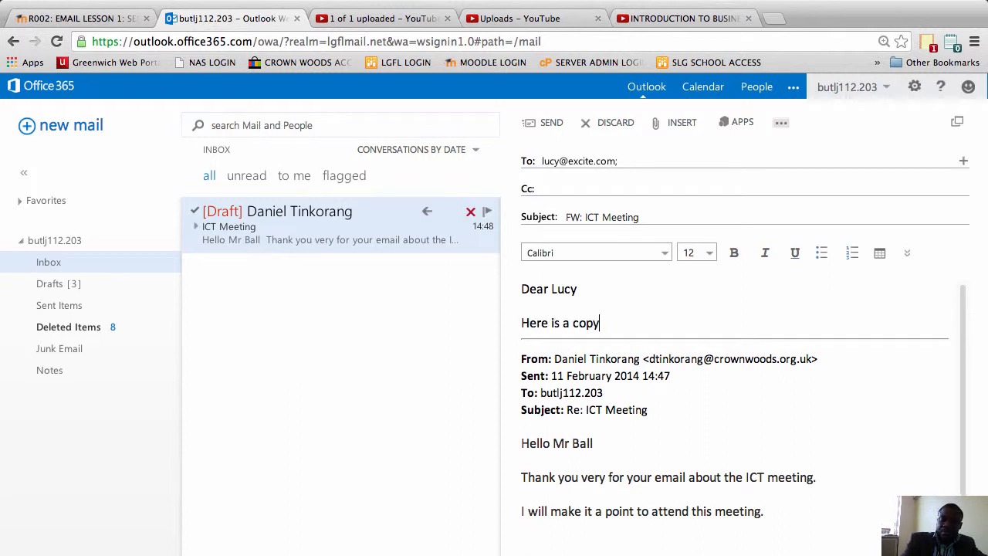
pyautogui.write('of the em,ail that I rec')
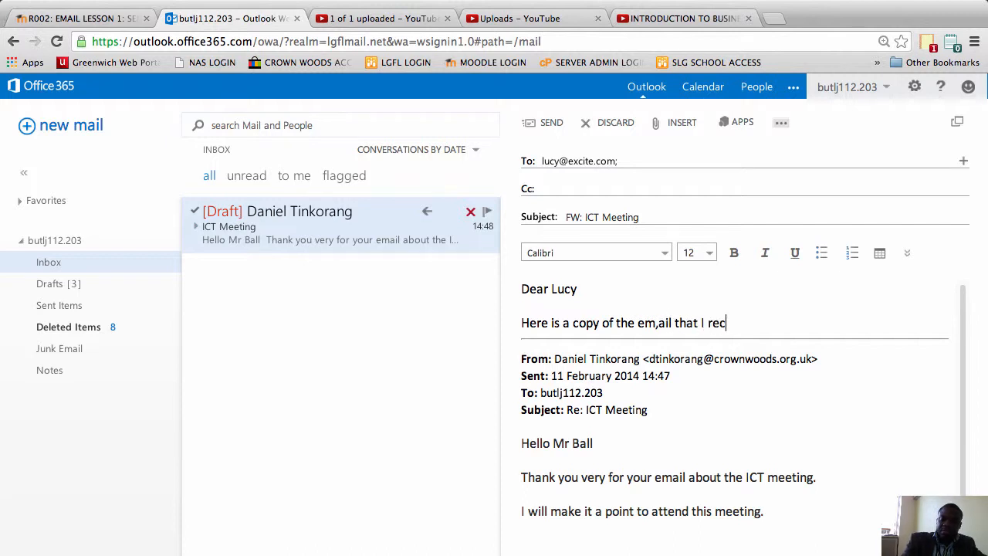
pyautogui.write('ieved from Mr Ba')
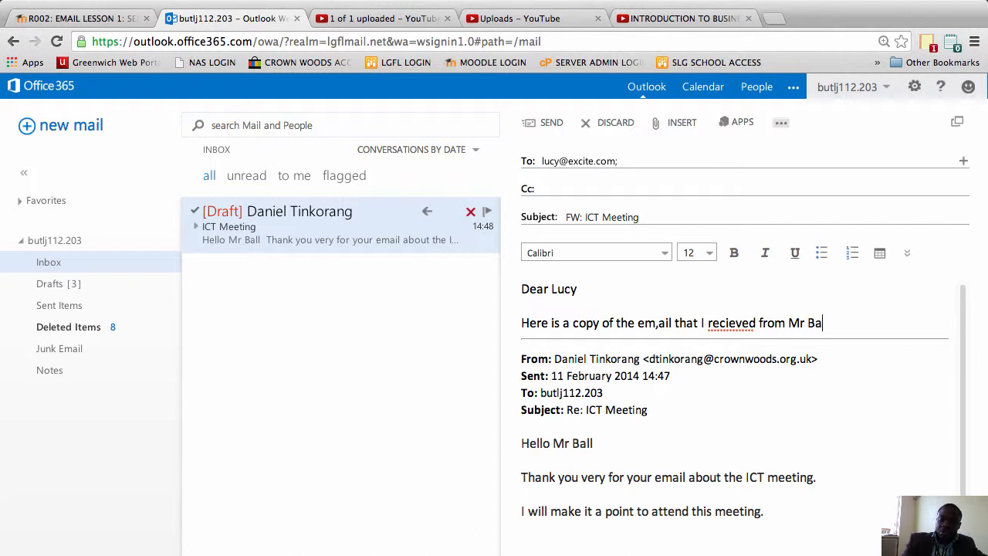
pyautogui.write('ll.')
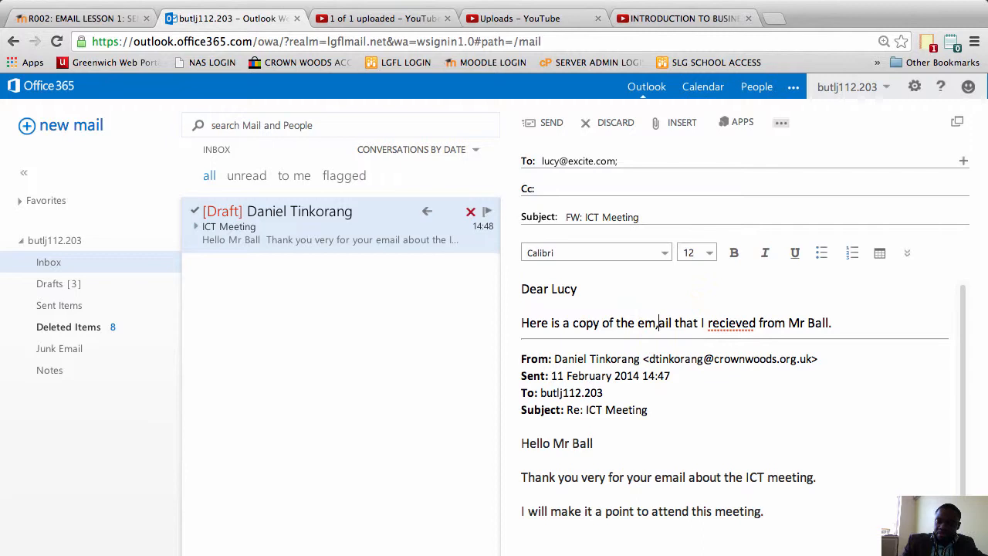
# Correct 'recieved' to 'received' using the spelling suggestion
pyautogui.rightClick(731, 322)
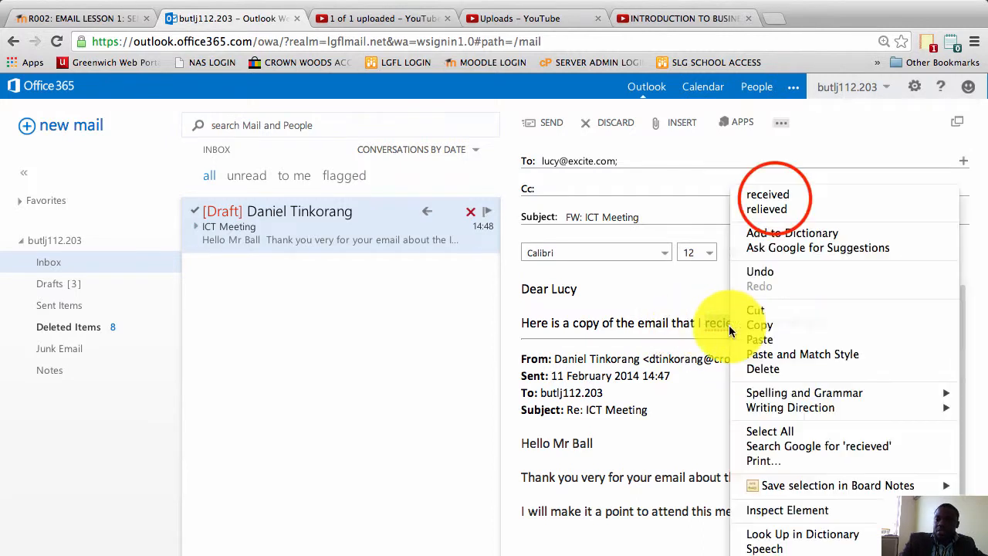
pyautogui.click(766, 195)
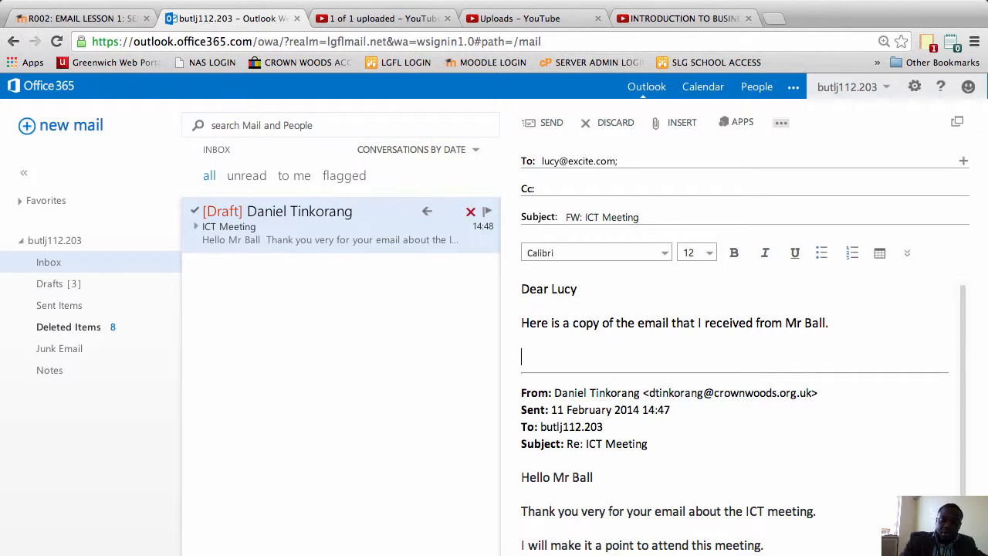
pyautogui.write('Yours fai')
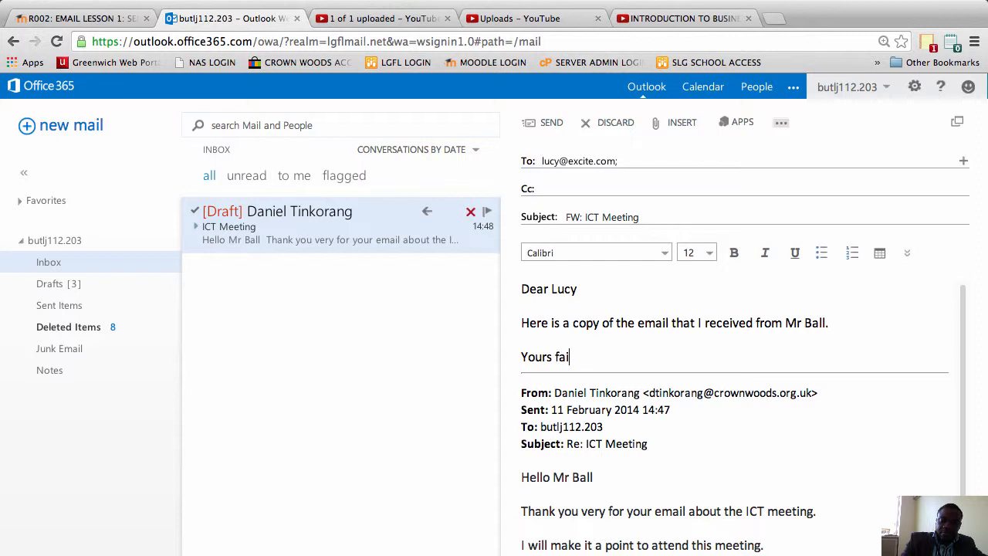
pyautogui.write('thfully')
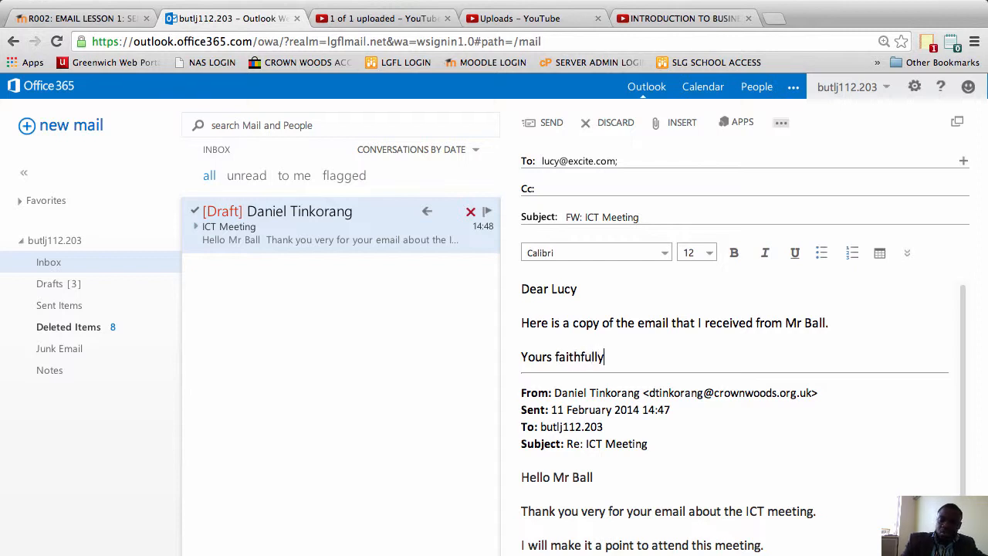
pyautogui.write('Kind regards')
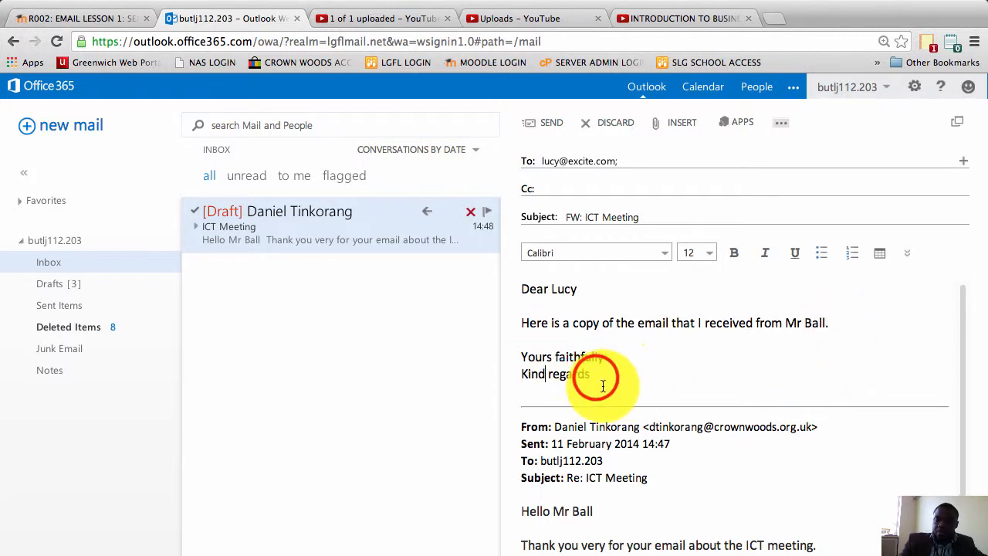
pyautogui.write('Mr')
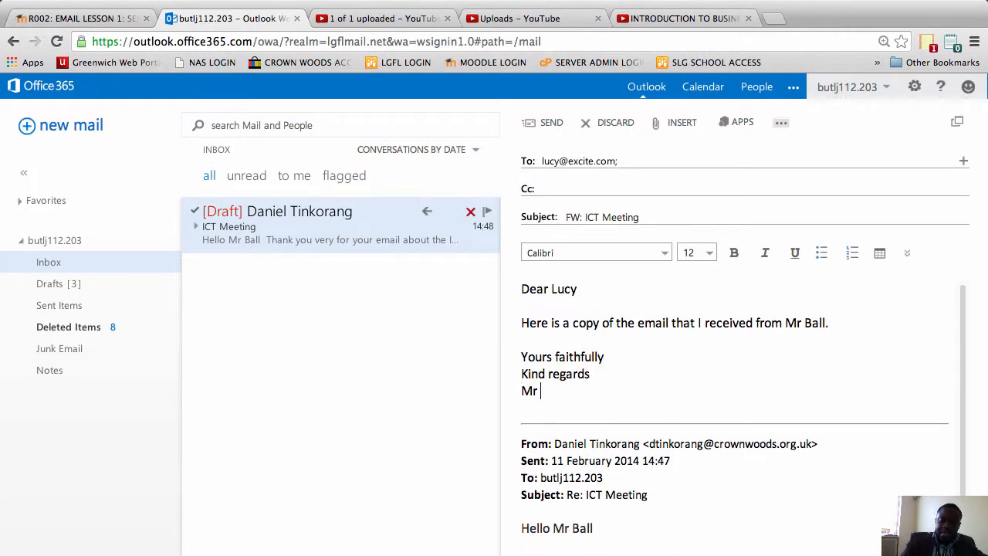
pyautogui.write('D. Ti')
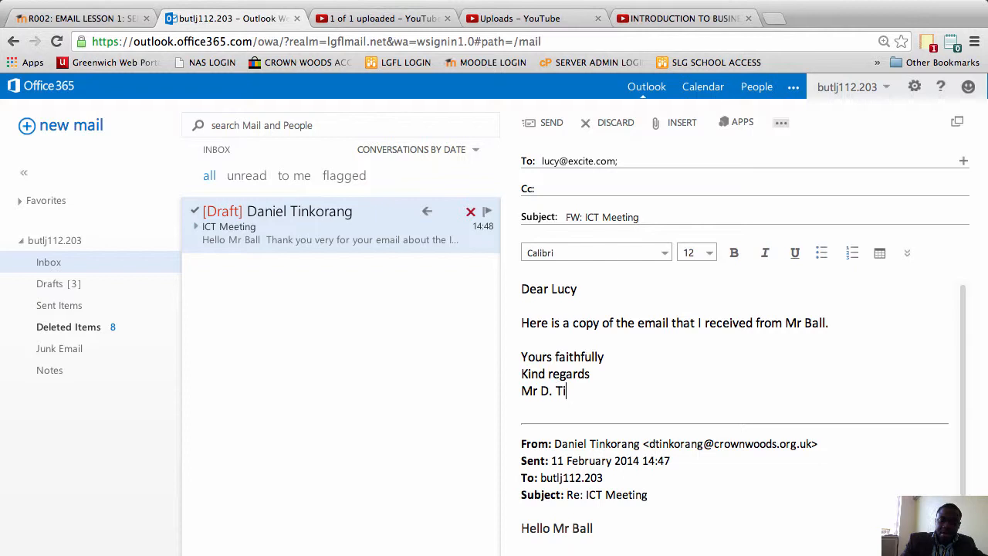
pyautogui.write('nkorang')
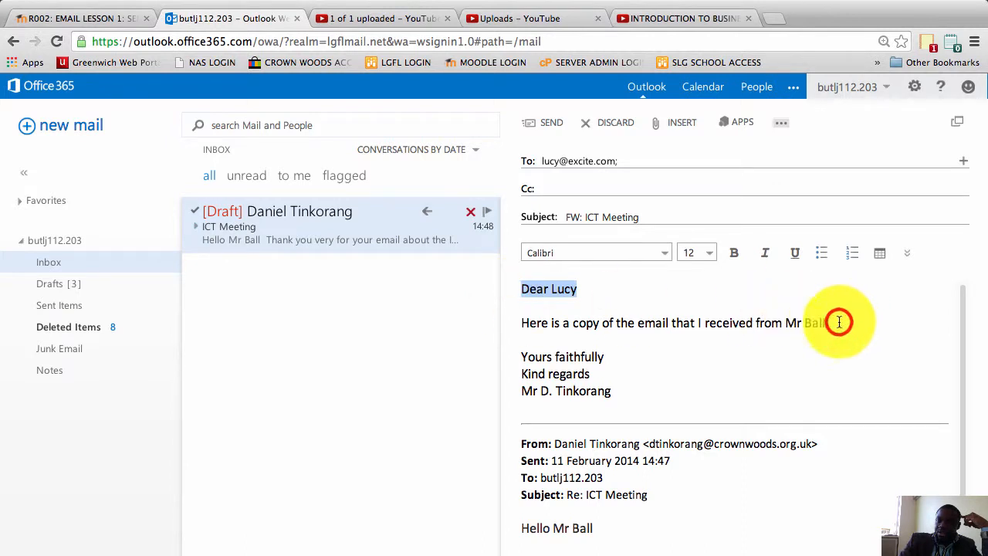
# Delete the 'Yours faithfully' line, leaving 'Kind regards' and the signature as the close
pyautogui.moveTo(840, 323); pyautogui.dragTo(531, 322)
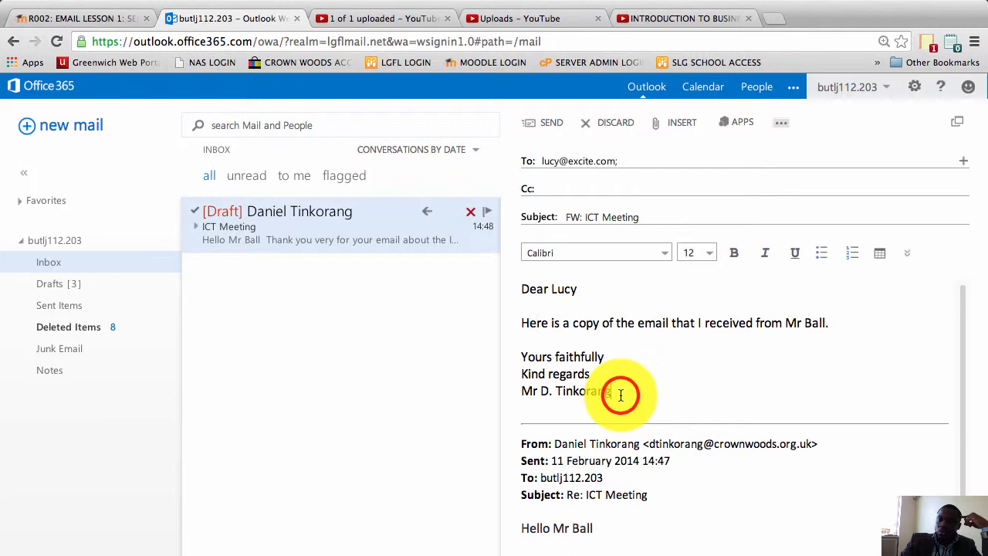
pyautogui.moveTo(614, 390); pyautogui.dragTo(522, 356)
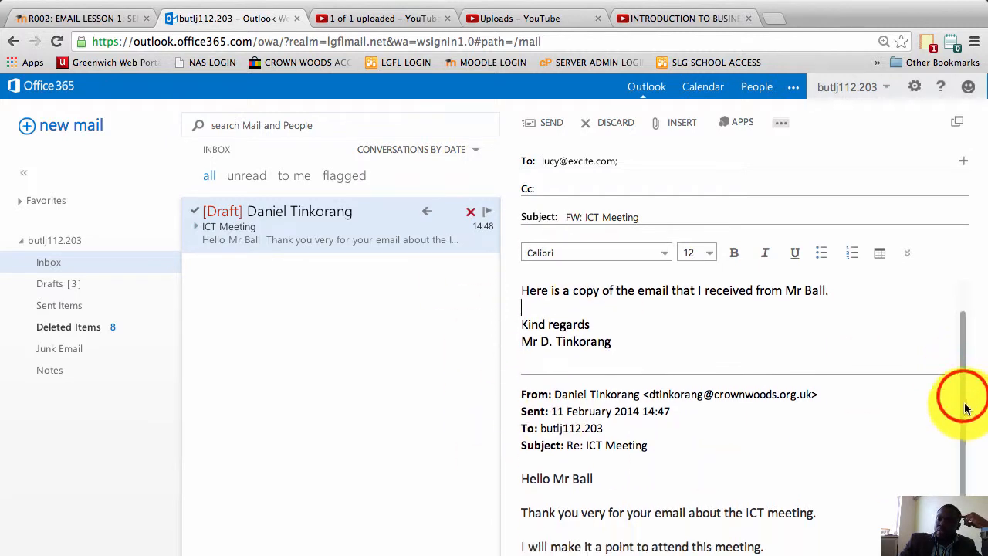
pyautogui.scroll(-3)
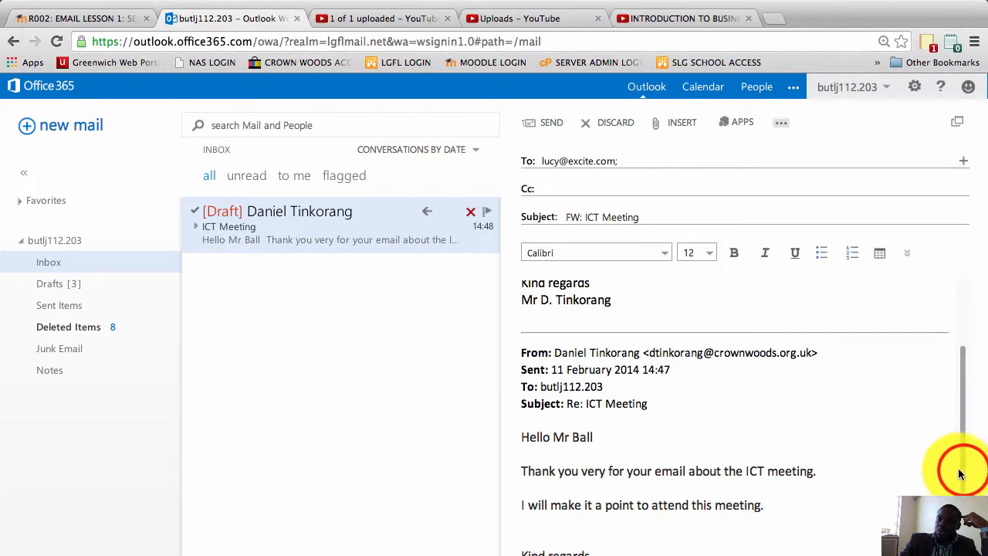